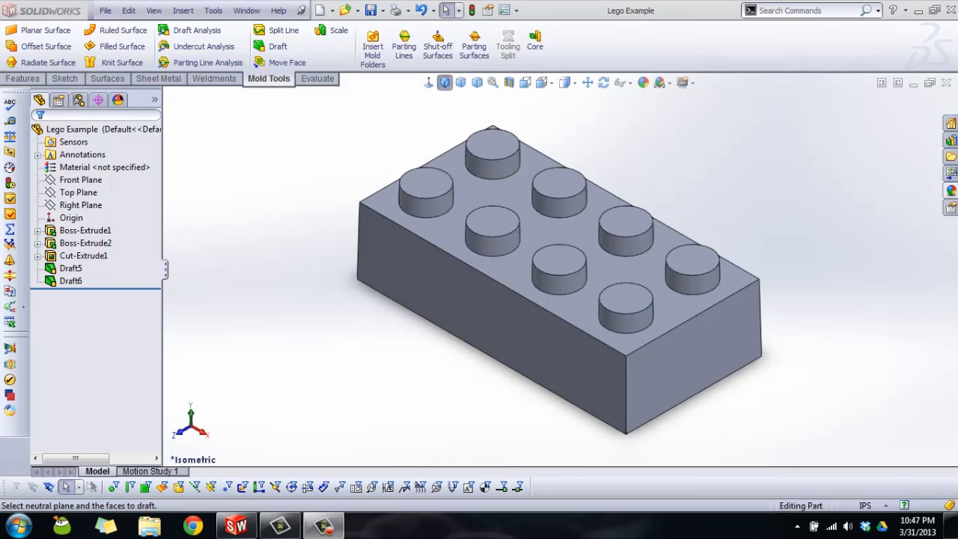
Run a 1° draft analysis on the brick using the top face as pull direction
left_click(85, 230)
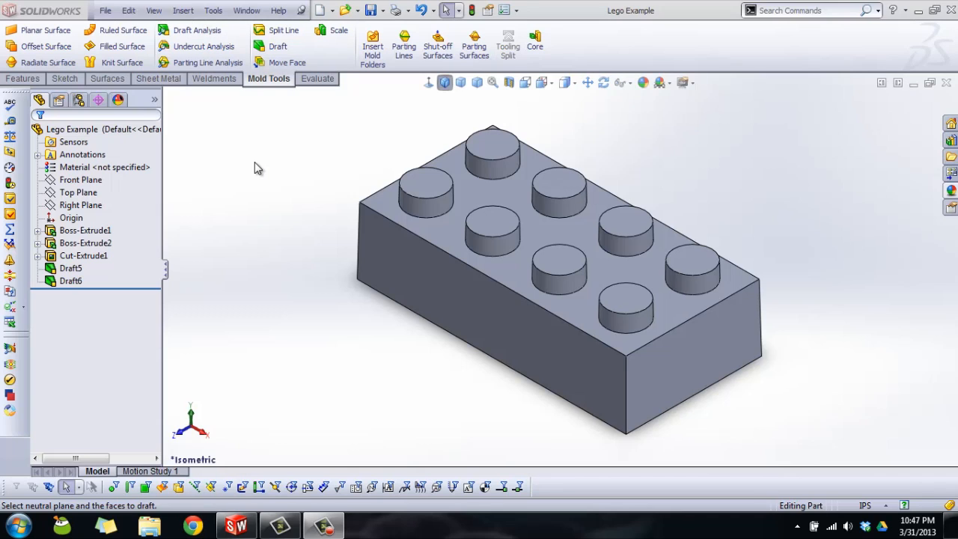
mouse_move(323, 133)
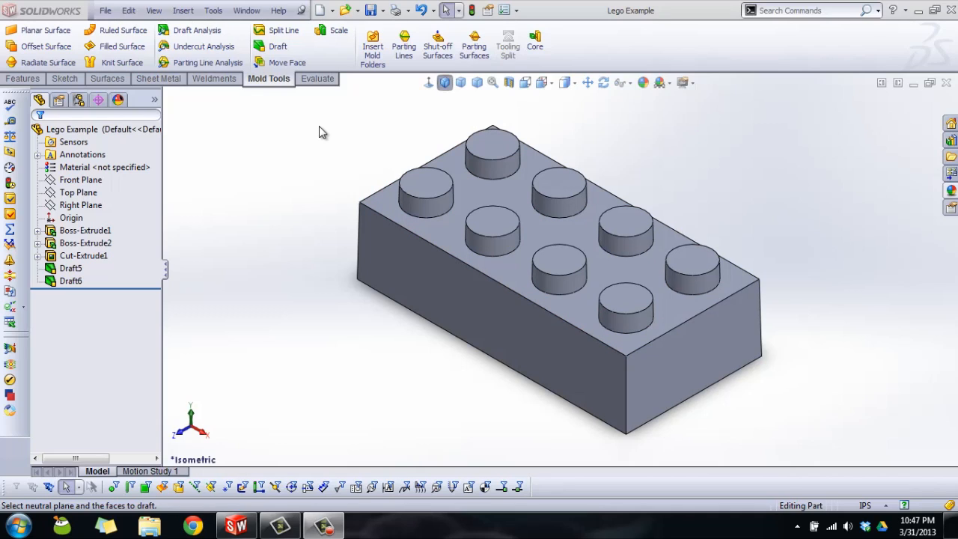
mouse_move(215, 37)
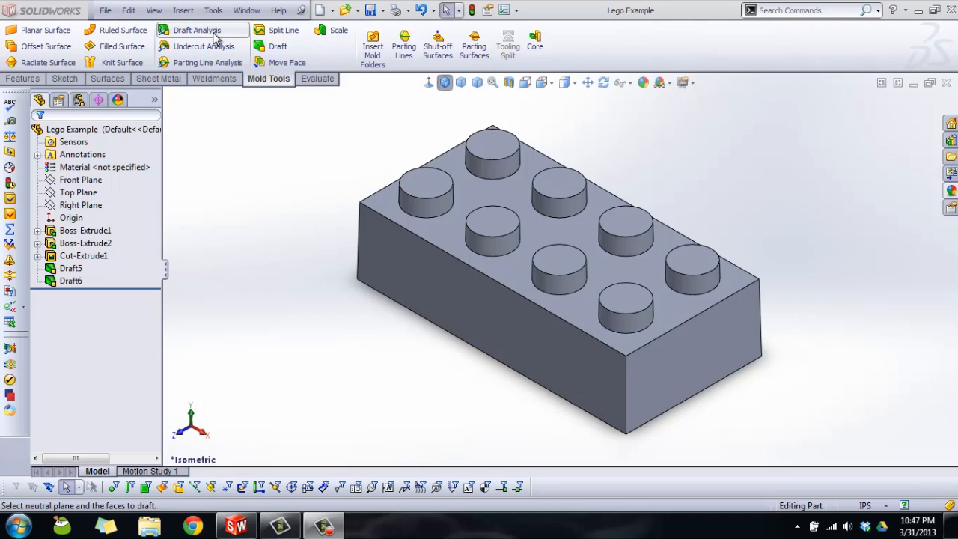
left_click(197, 30)
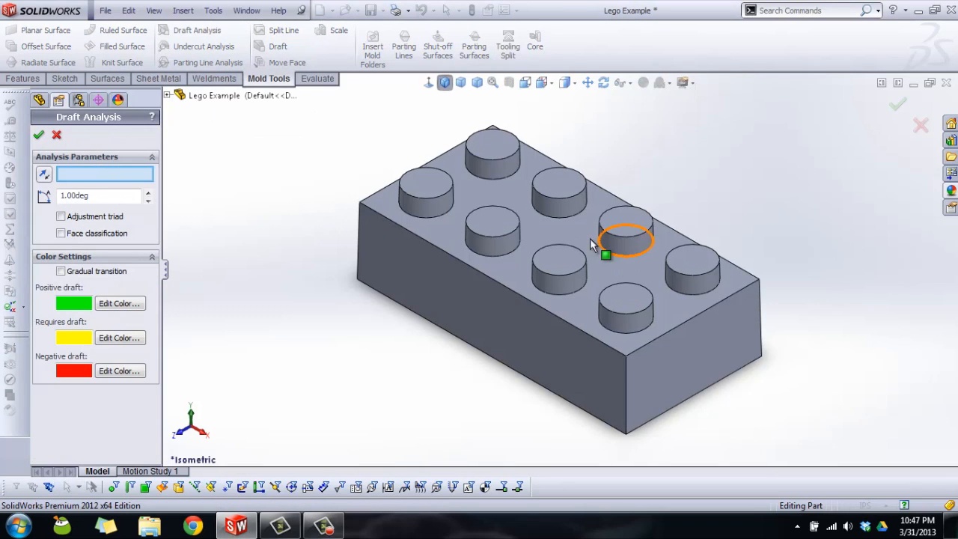
left_click(605, 255)
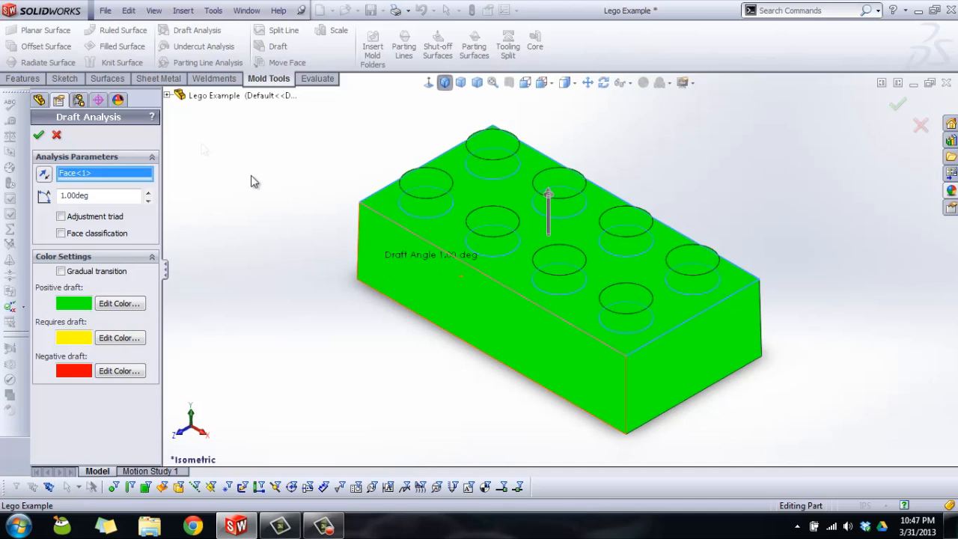
left_click(39, 135)
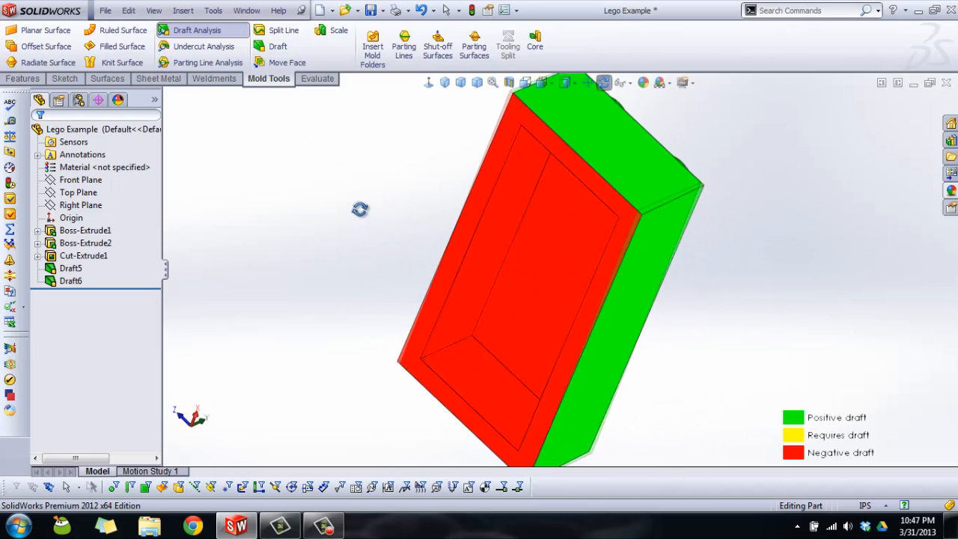
Orbit to inspect the brick's red underside, then return to trimetric view
left_click_drag(359, 210, 419, 329)
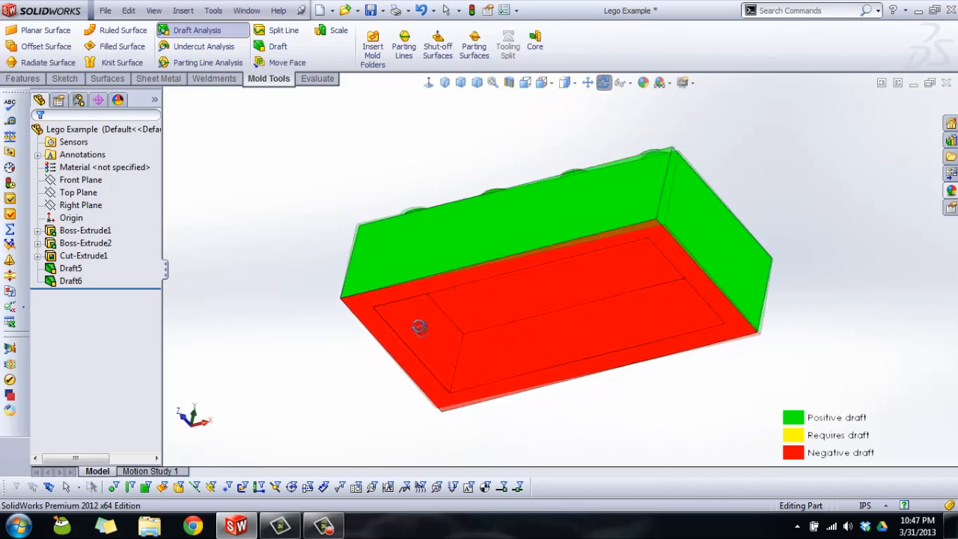
left_click_drag(419, 330, 553, 192)
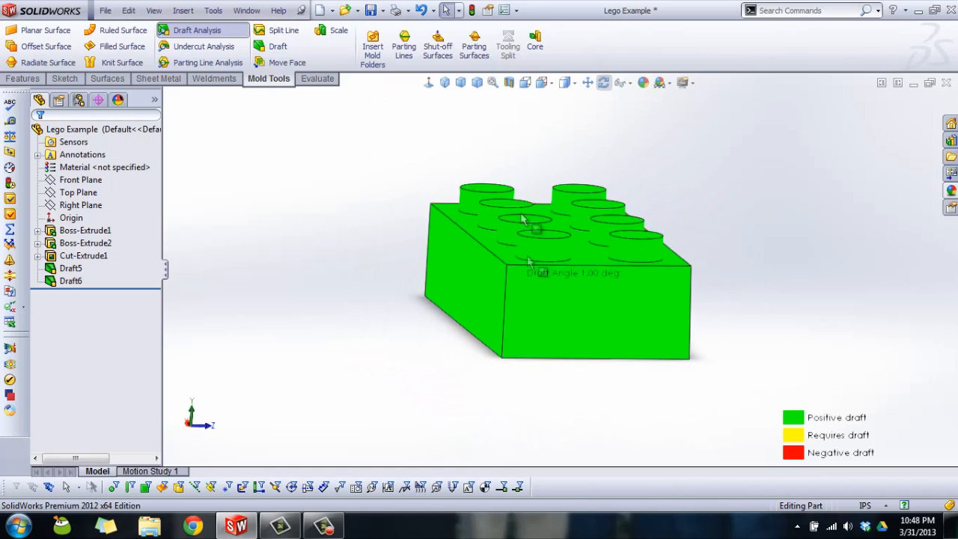
left_click(461, 82)
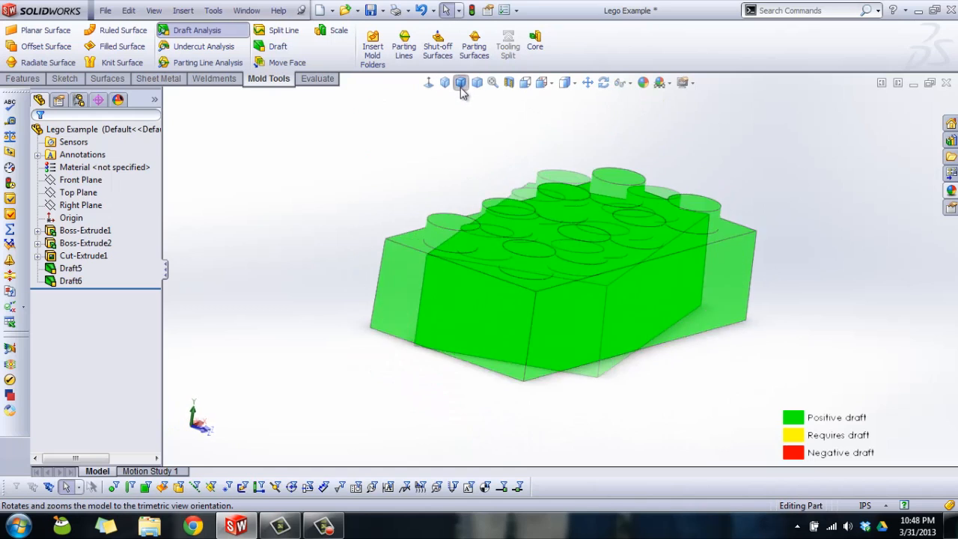
left_click(461, 82)
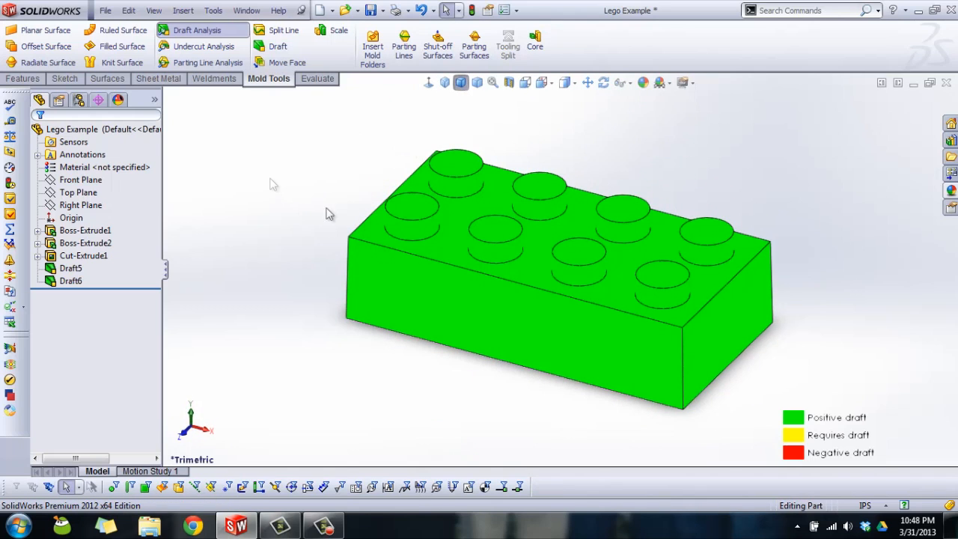
mouse_move(197, 30)
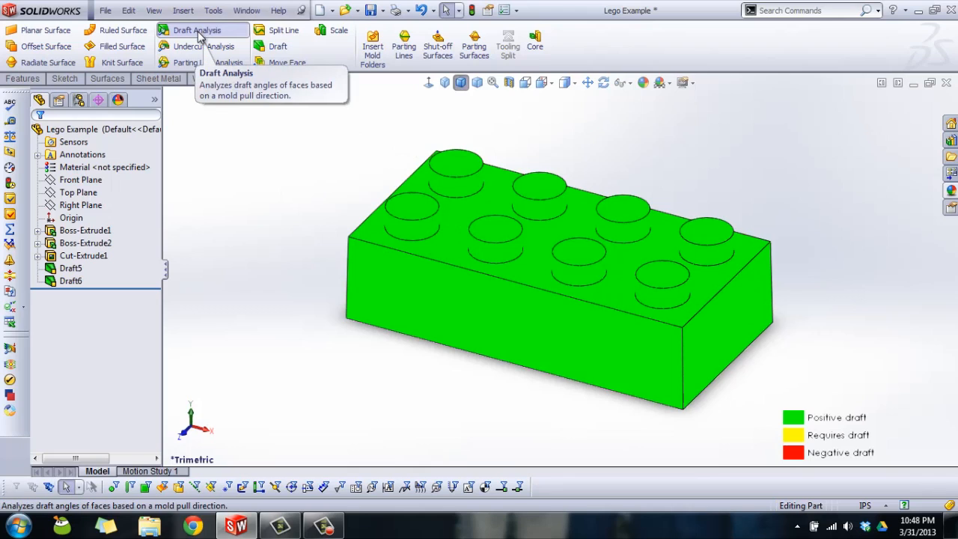
Turn off the draft colours and rerun the 1° draft analysis
left_click(197, 30)
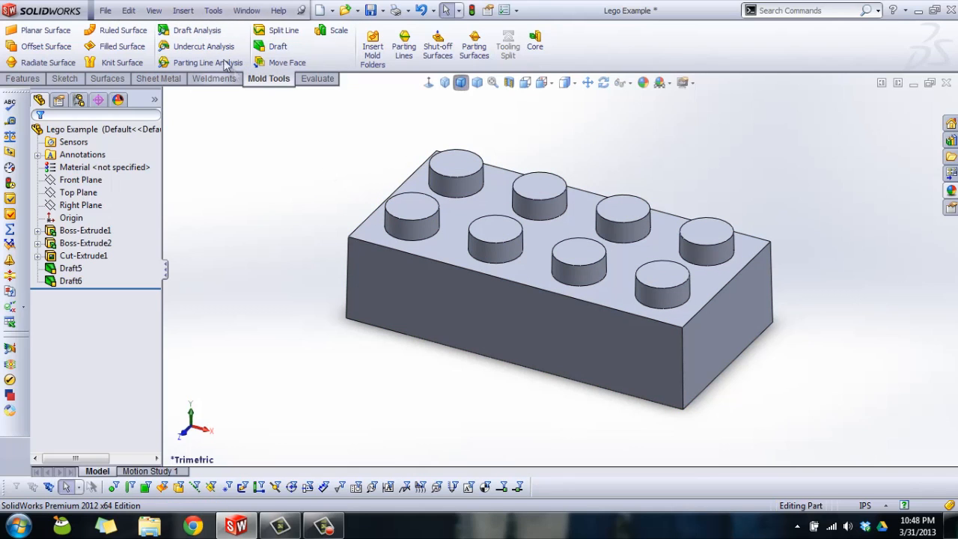
mouse_move(215, 30)
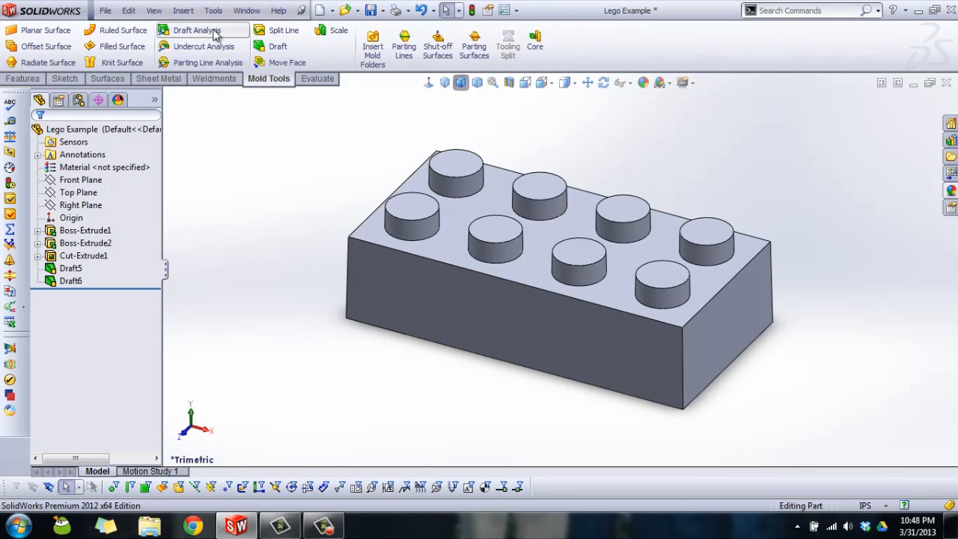
left_click(197, 30)
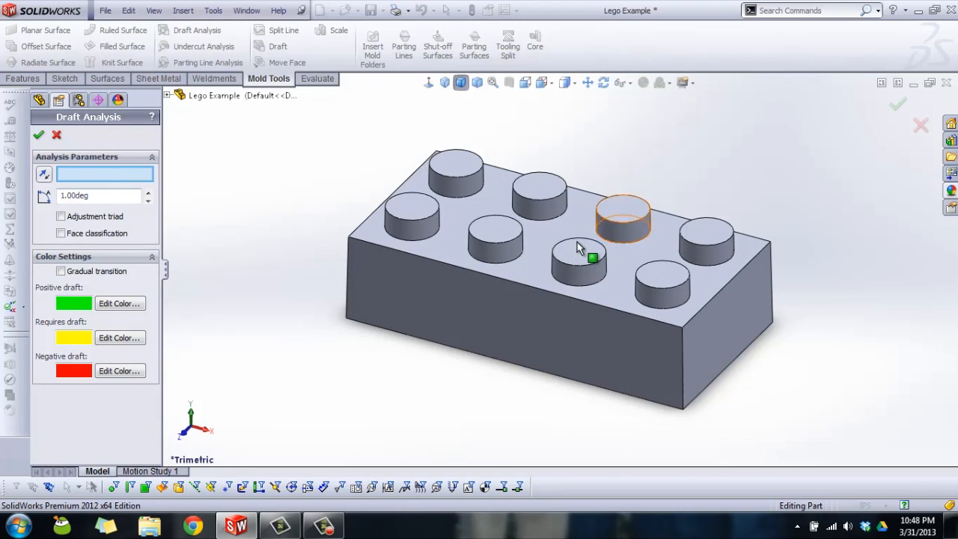
left_click(38, 135)
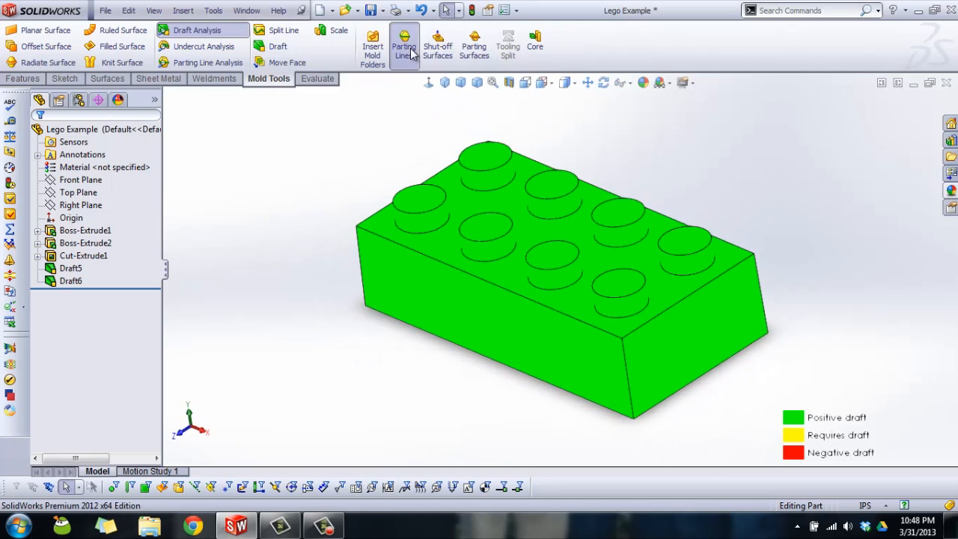
Define Parting Line1 on the bottom edge, found by draft analysis from the top-face pull direction
left_click(403, 45)
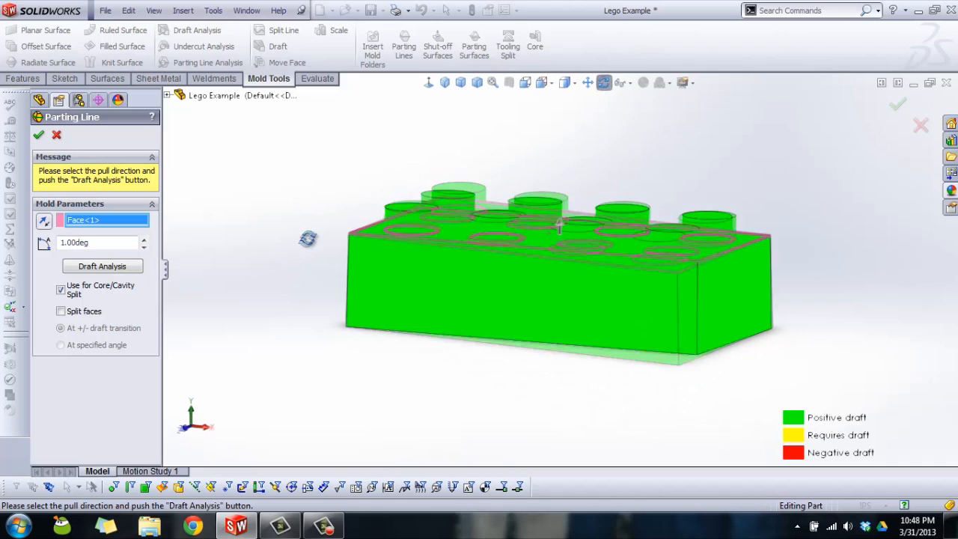
left_click(102, 266)
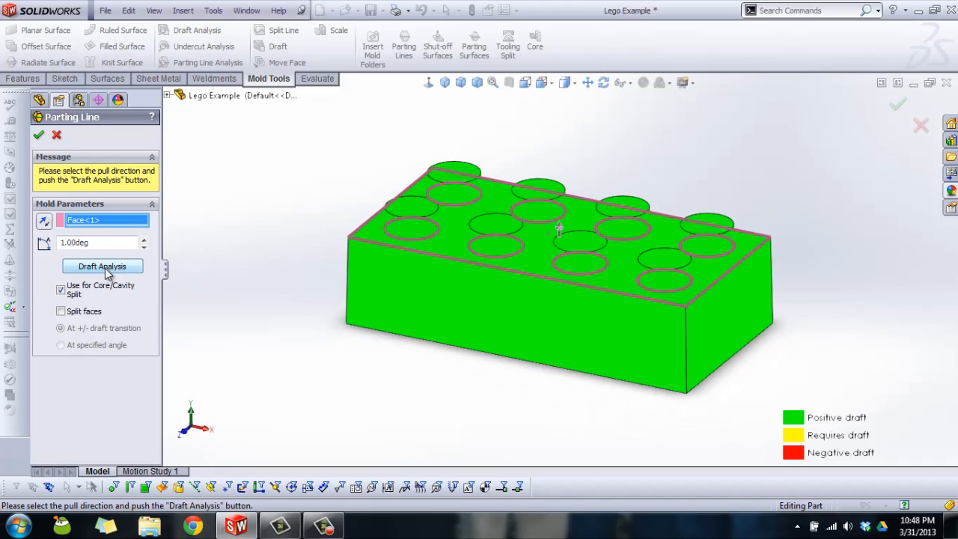
left_click(102, 265)
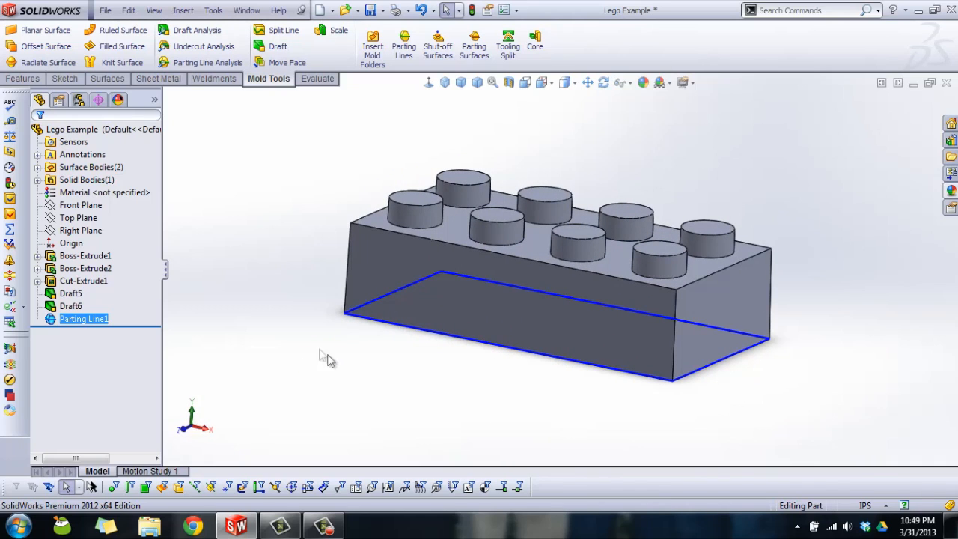
mouse_move(279, 316)
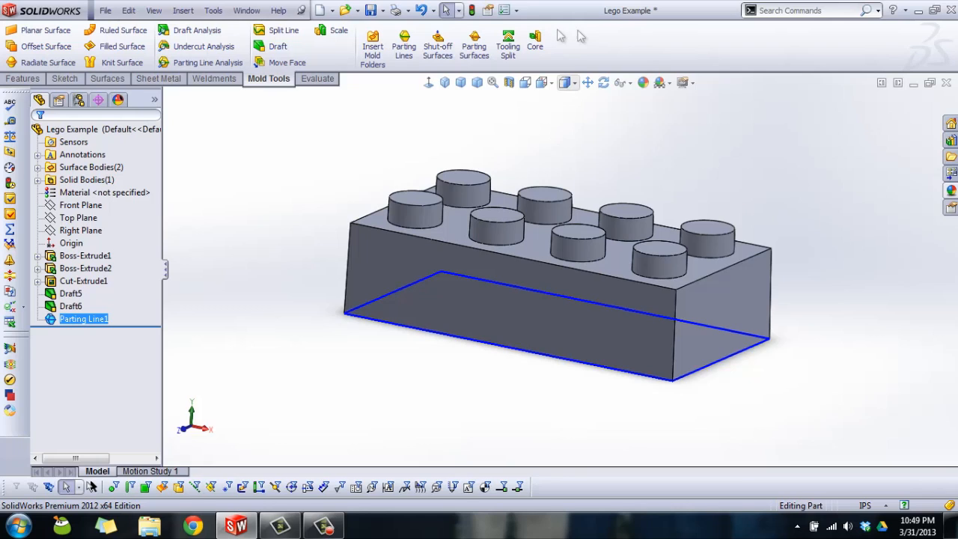
mouse_move(145, 335)
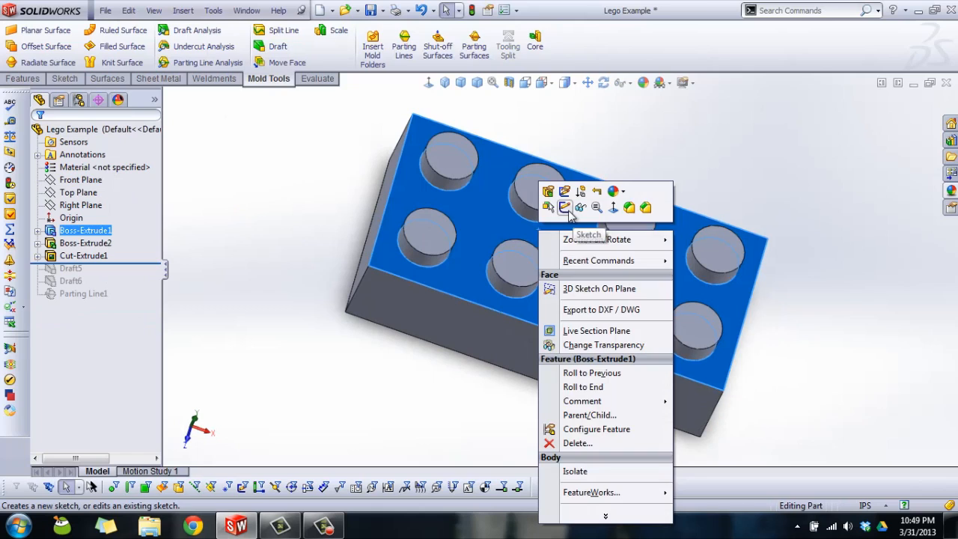
Sketch a circle on the top face and cut it as the Cut-Extrude2 hole
left_click(565, 207)
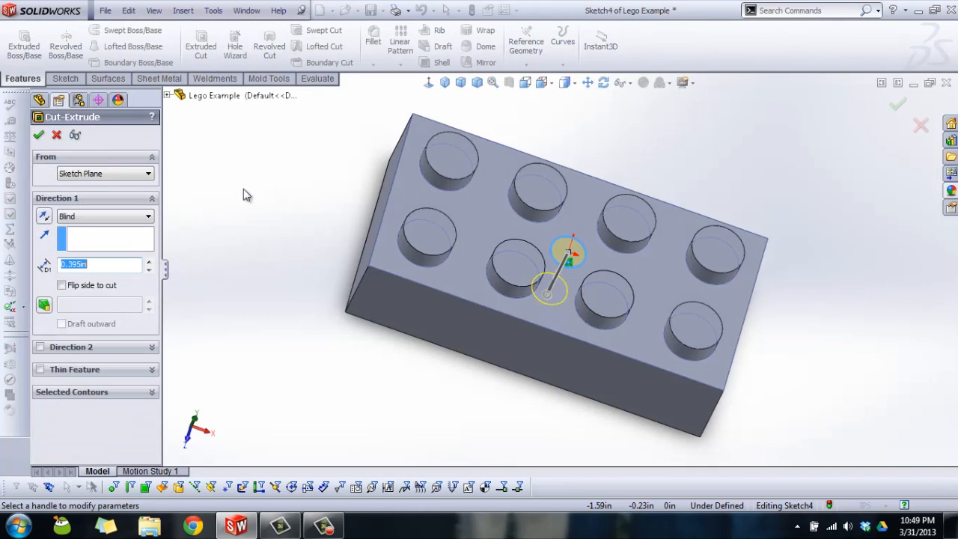
left_click(39, 134)
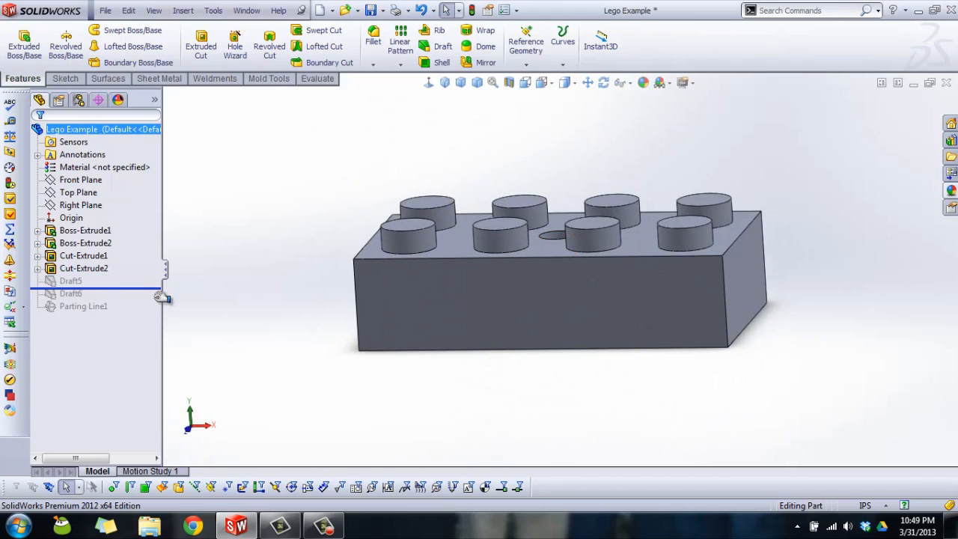
Roll back to the end and add the hole's wall to Draft5's drafted faces
left_click(69, 280)
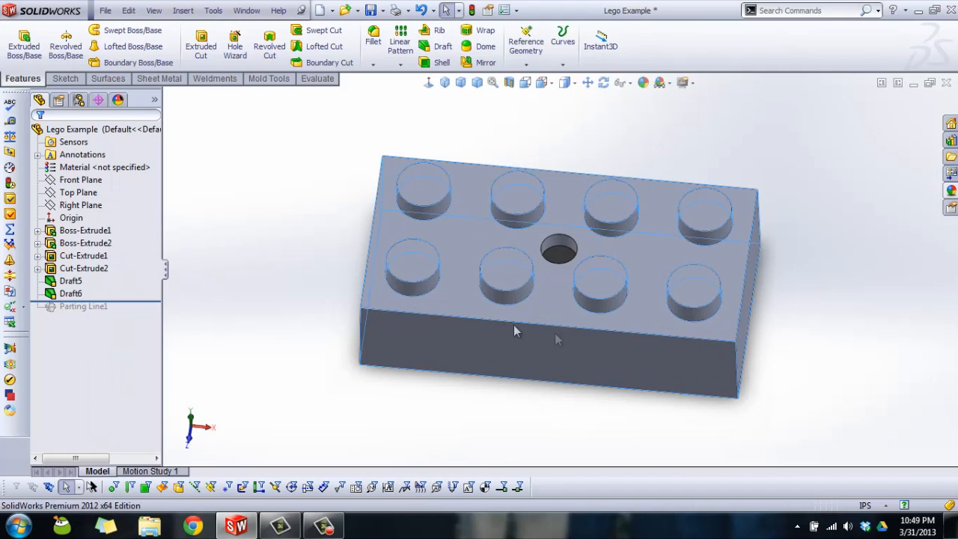
double_click(70, 281)
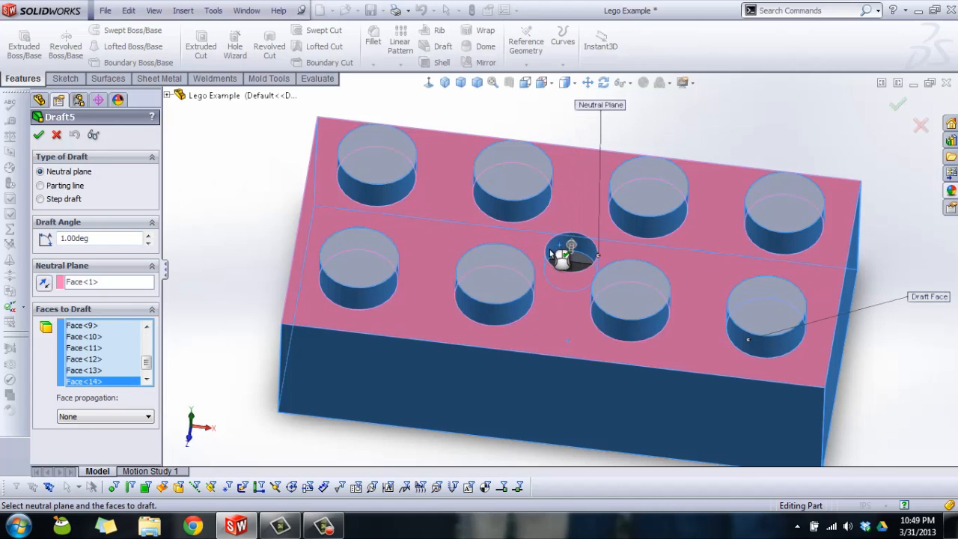
left_click(39, 135)
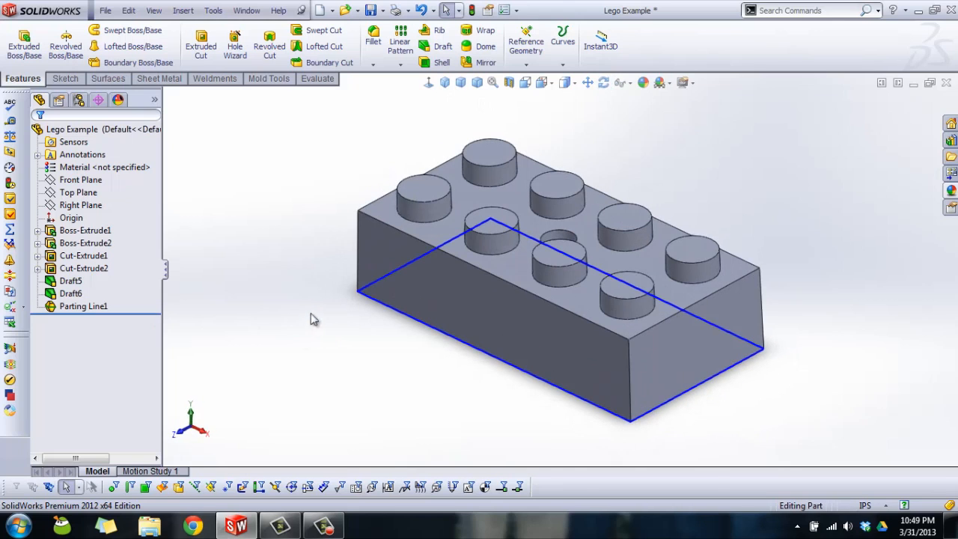
mouse_move(855, 286)
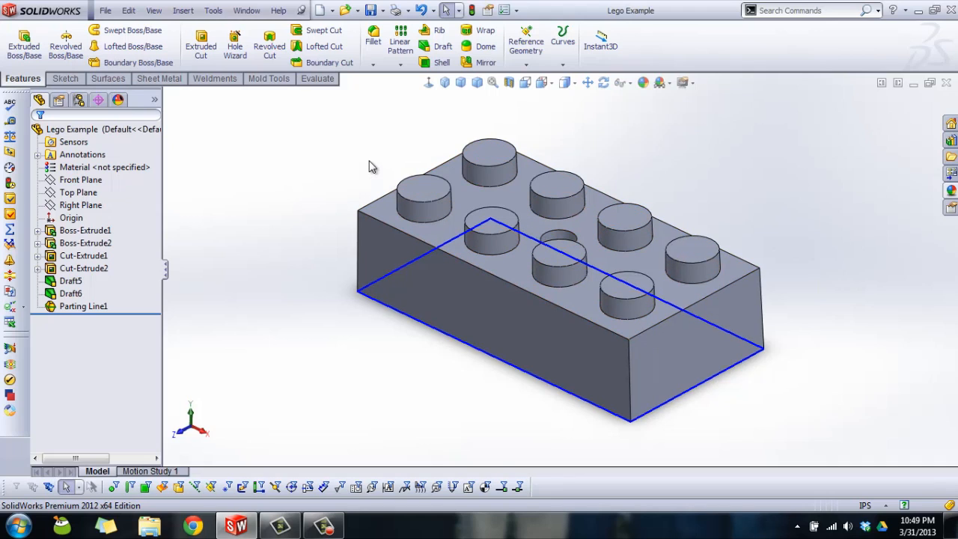
left_click(268, 79)
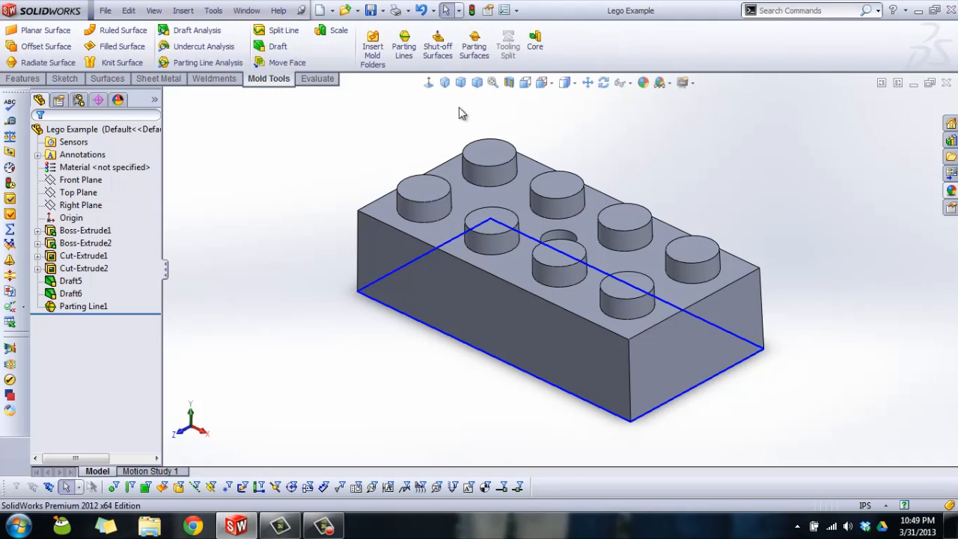
mouse_move(436, 41)
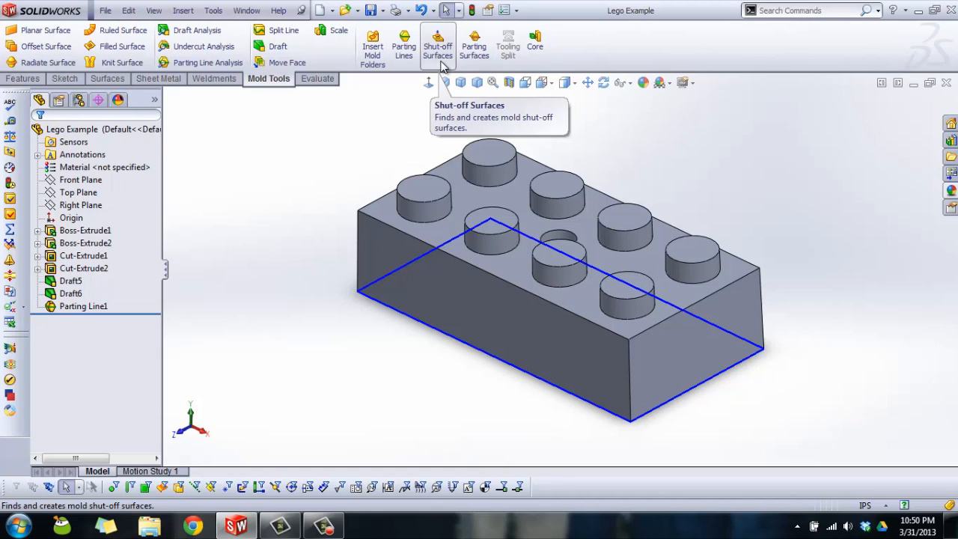
mouse_move(539, 43)
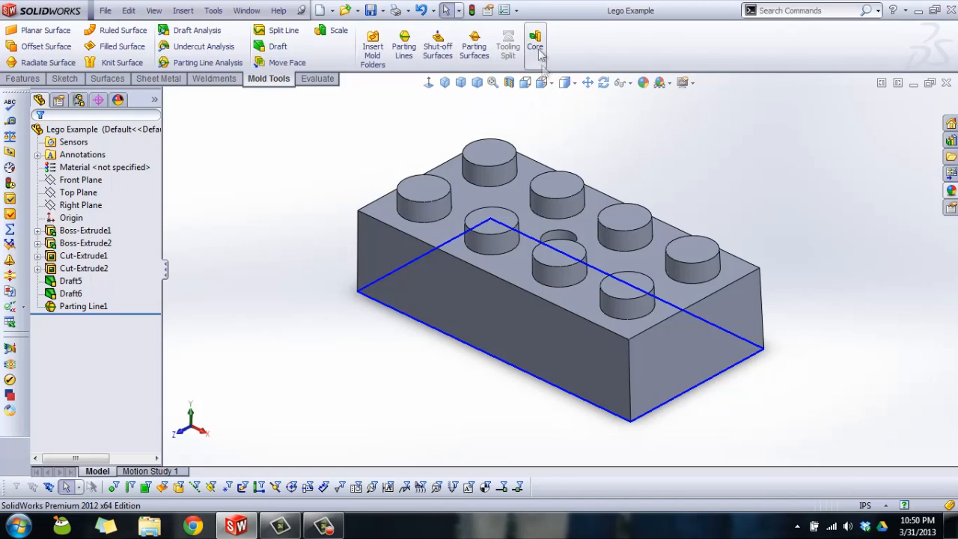
mouse_move(437, 47)
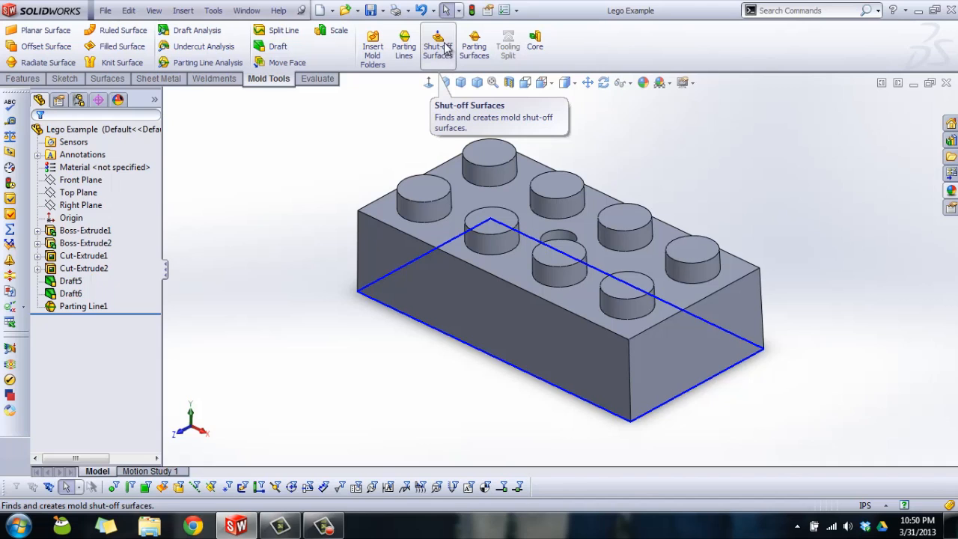
Patch the top hole's edge loop with a Contact-type Shut-Off Surface1
left_click(437, 41)
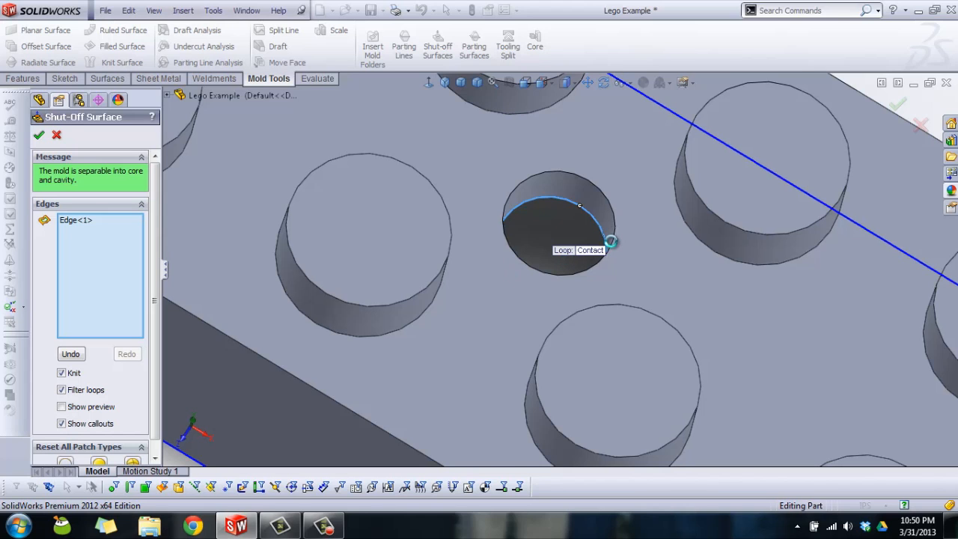
left_click(39, 134)
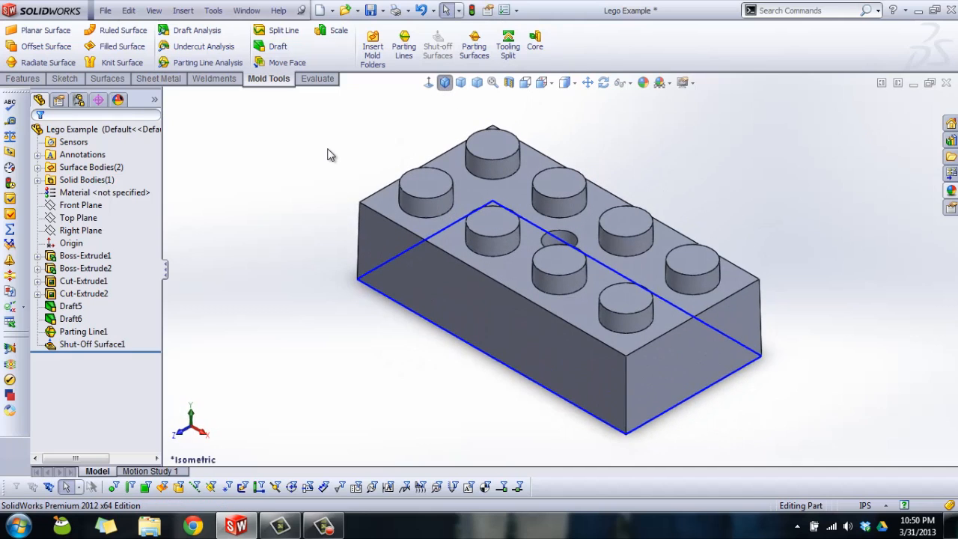
mouse_move(438, 50)
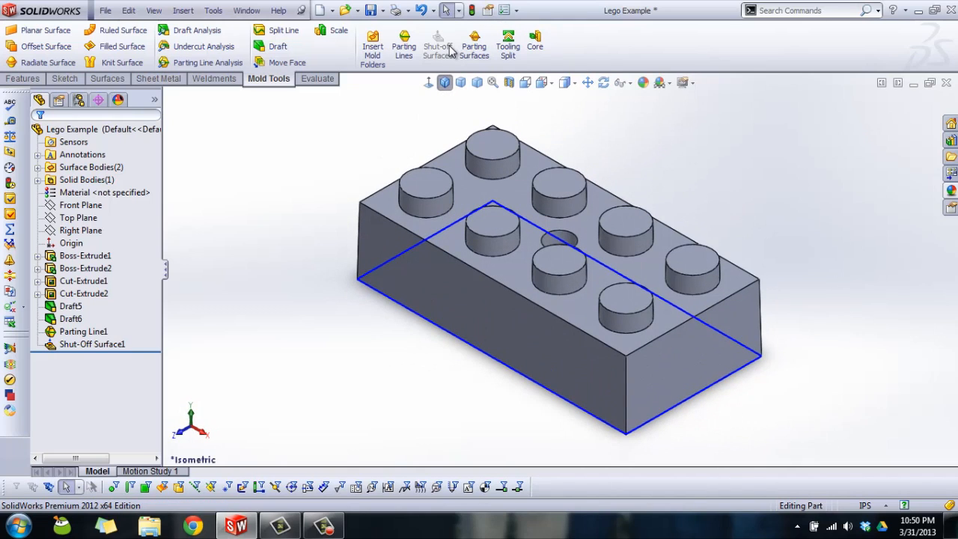
mouse_move(473, 45)
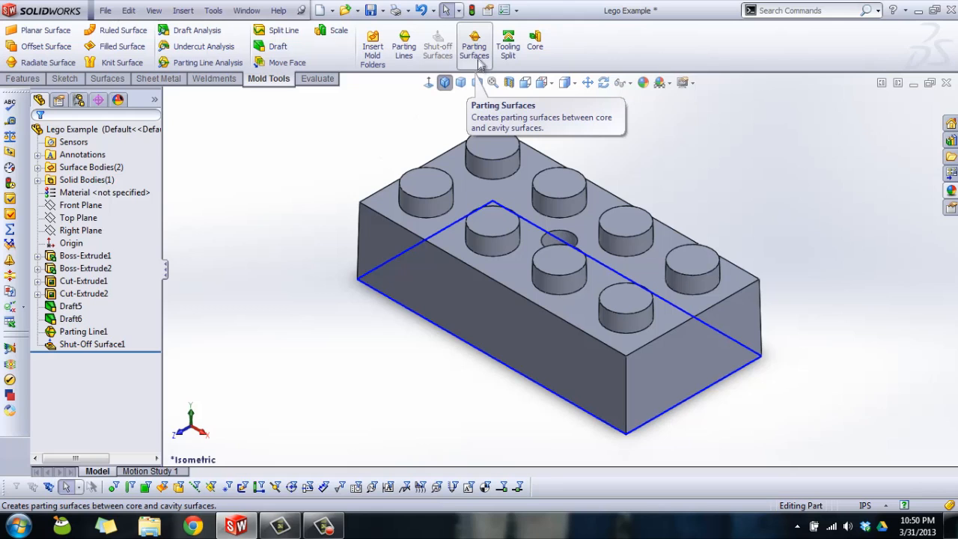
Create Parting Surface1 from Parting Line1, perpendicular to pull, 1.359 in wide with smoothing
left_click(474, 41)
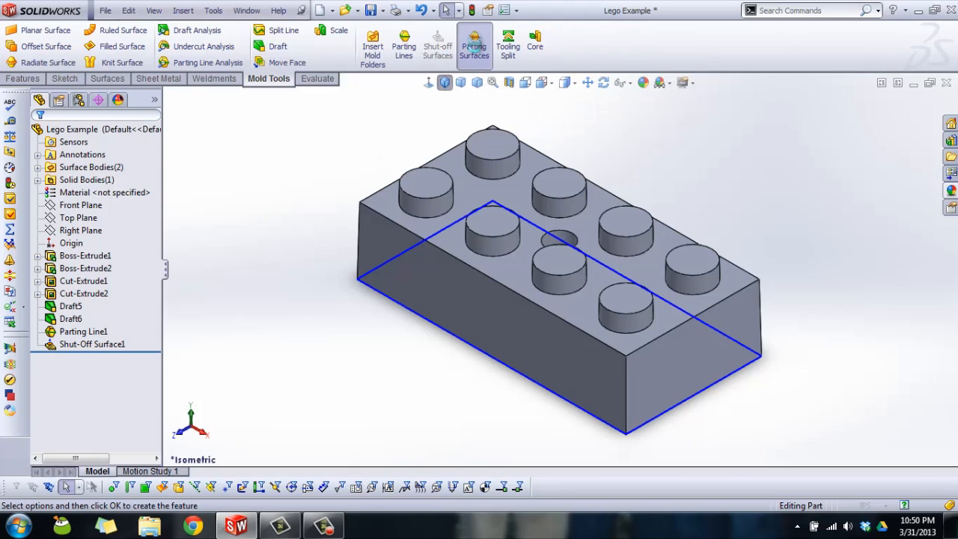
left_click(474, 45)
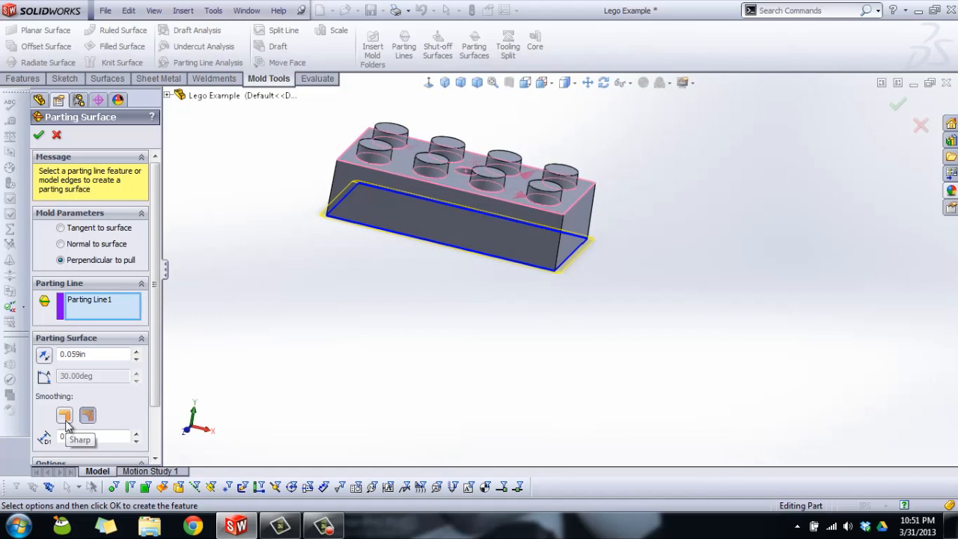
left_click(88, 416)
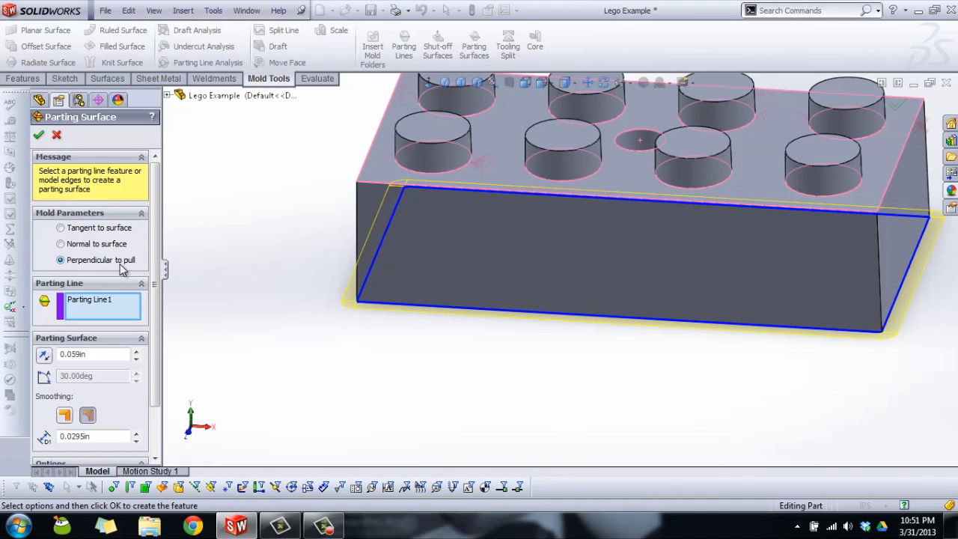
mouse_move(121, 263)
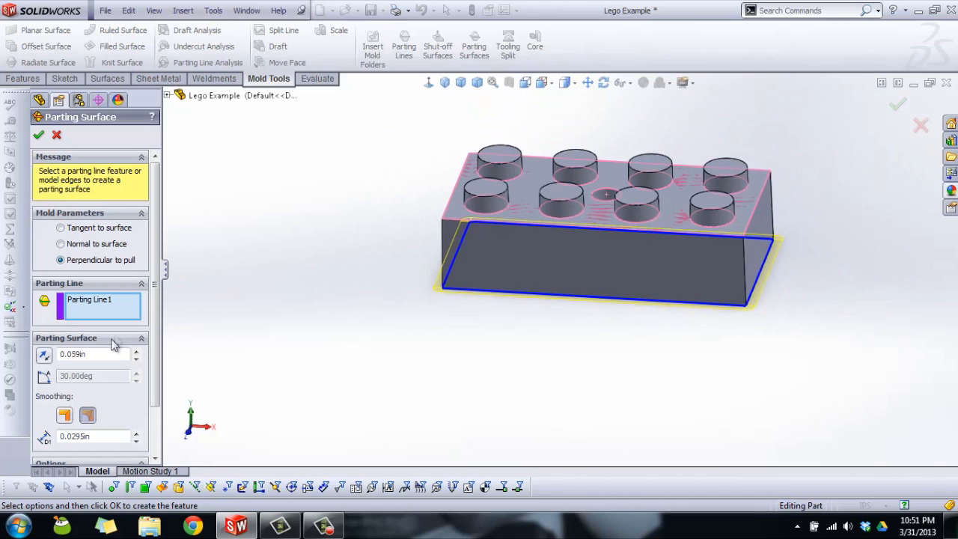
type("0.859in")
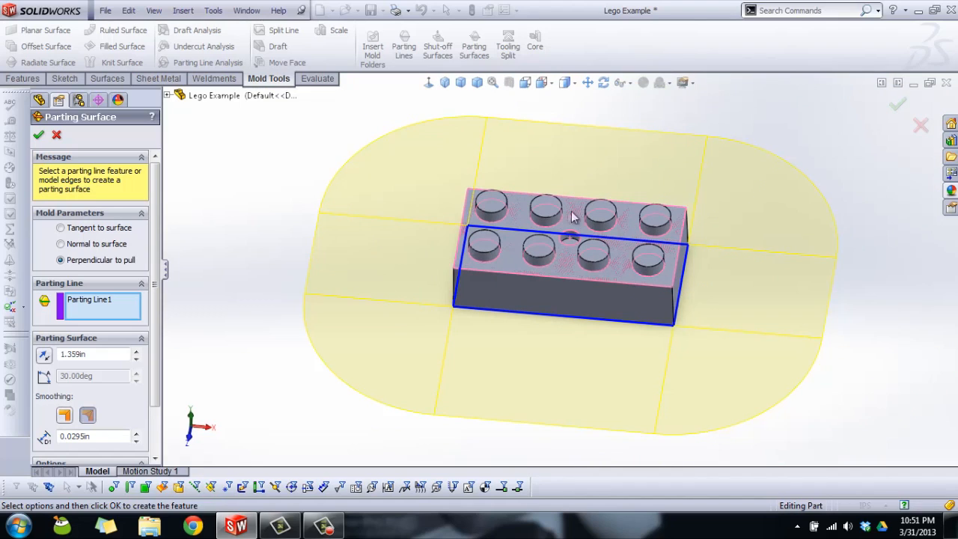
mouse_move(300, 247)
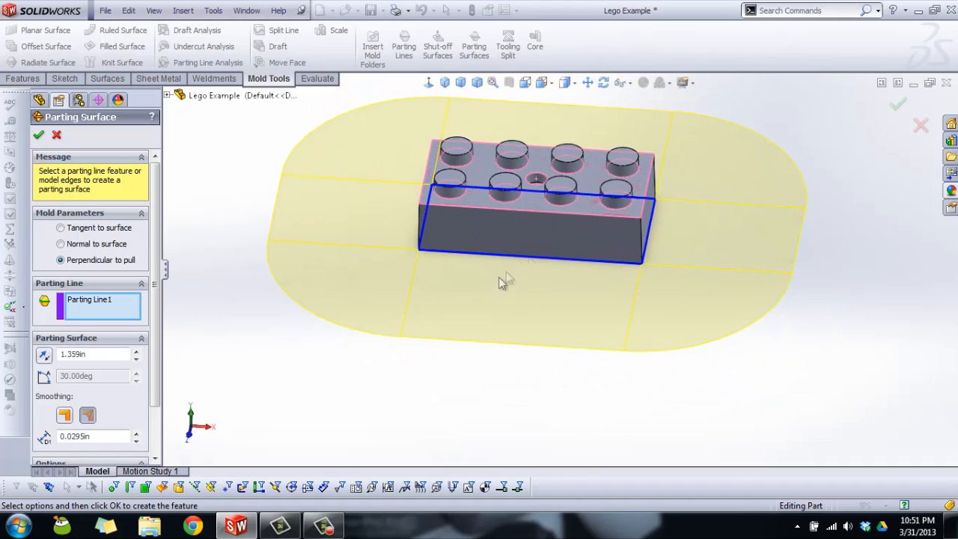
mouse_move(362, 228)
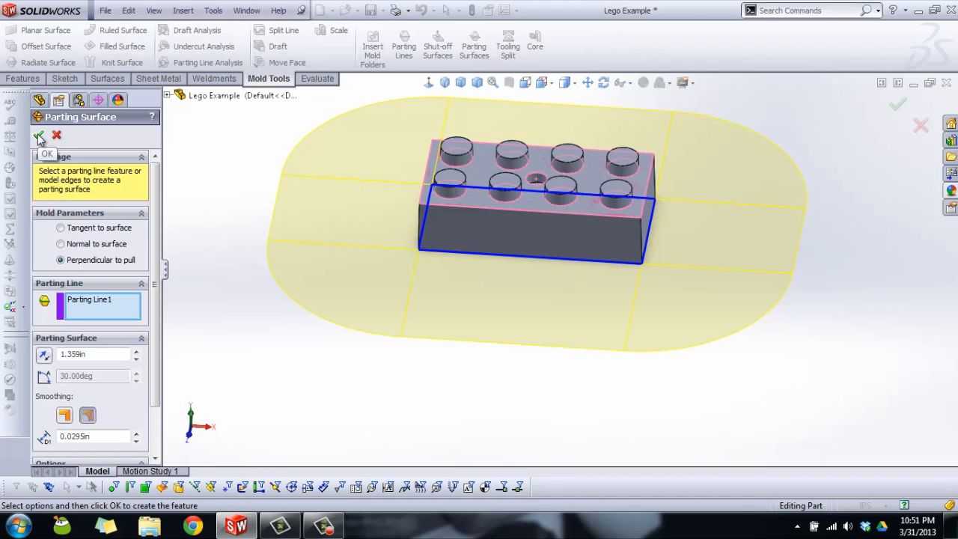
left_click(39, 135)
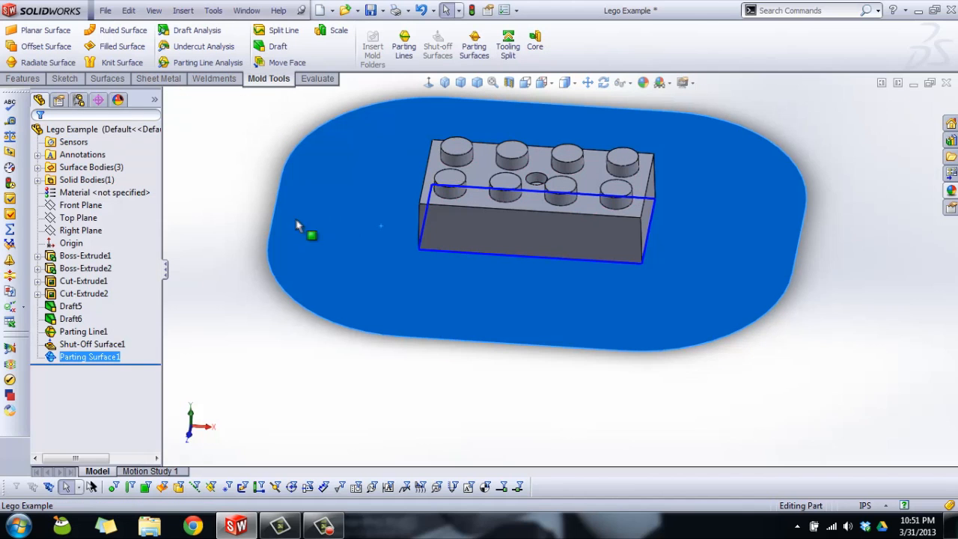